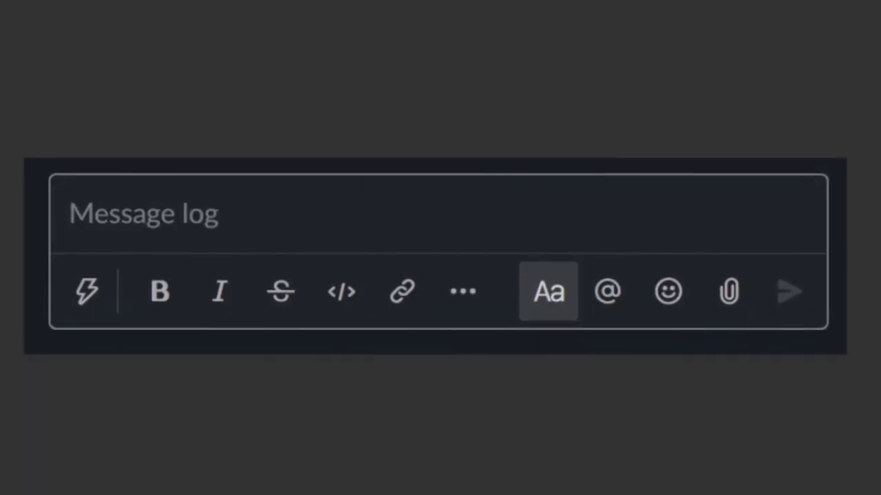
text(boiz check this)
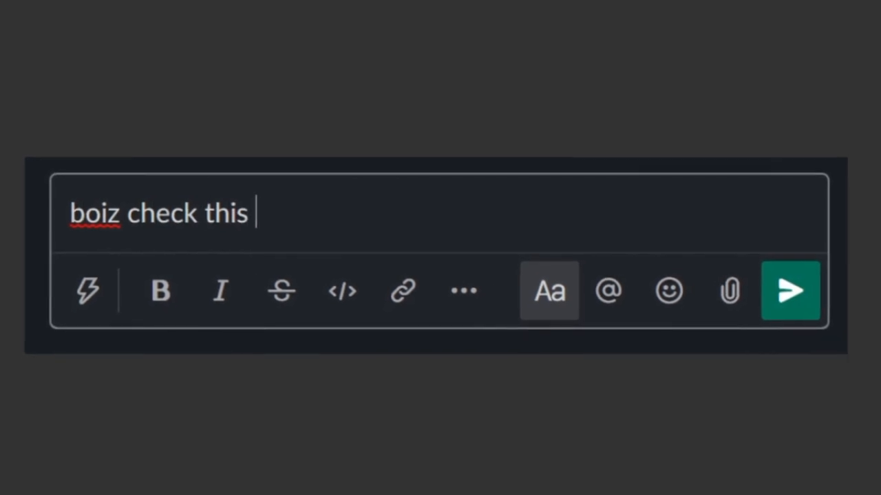
text(PHP applicatio)
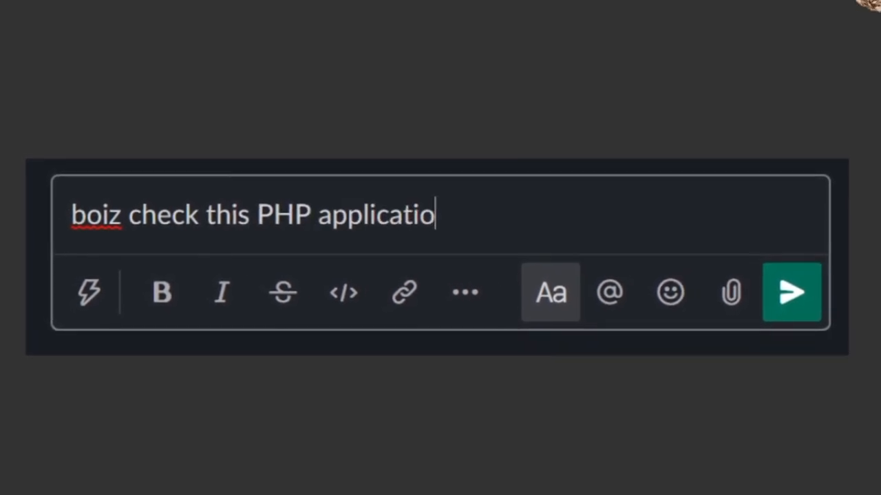
text(n out!! http:)
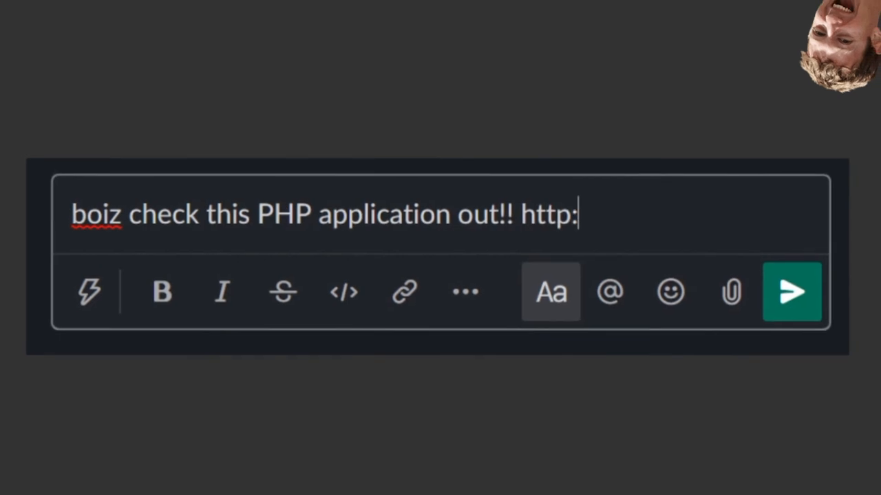
text(//127.0.0.1!)
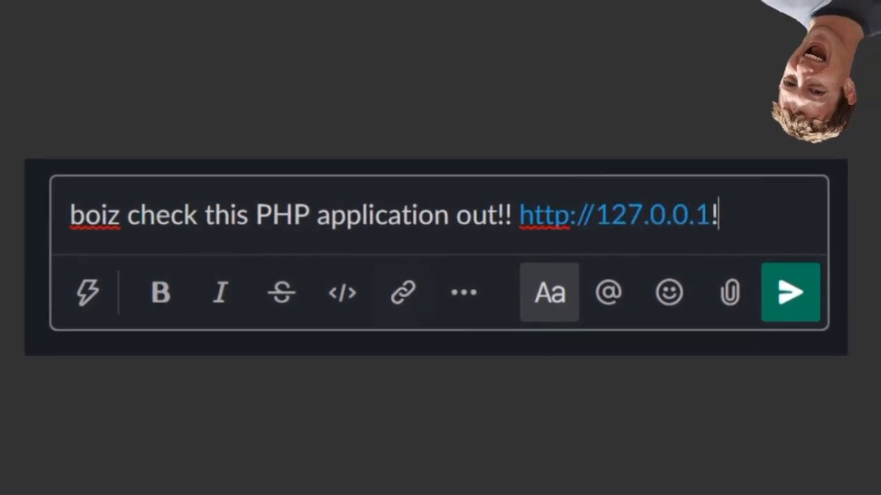
text(!)
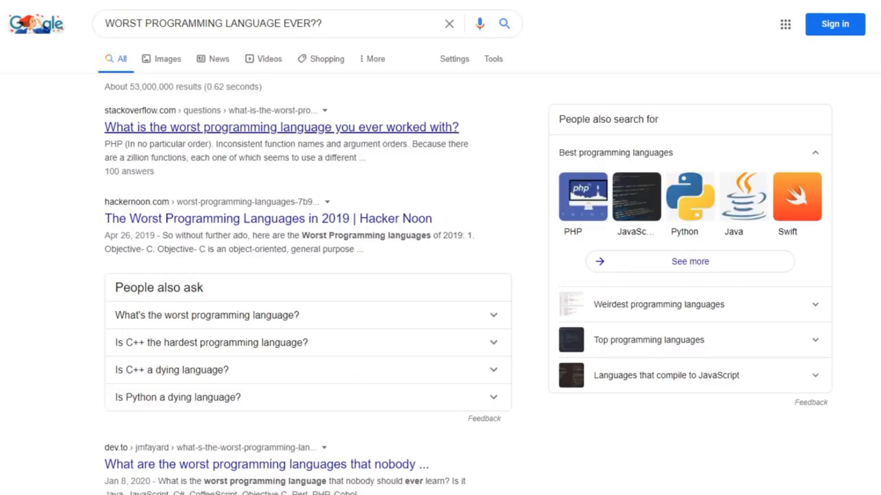
View the Google results for "WORST PROGRAMMING LANGUAGE EVER??" naming PHP.
click(281, 126)
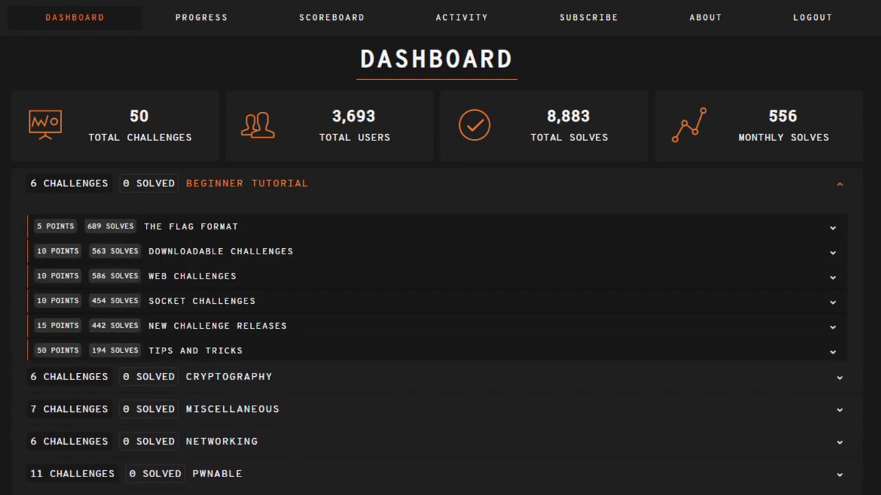
Expand The Flag Format challenge and submit the example flag 247CTF{64b3c32a685609...}.
click(190, 225)
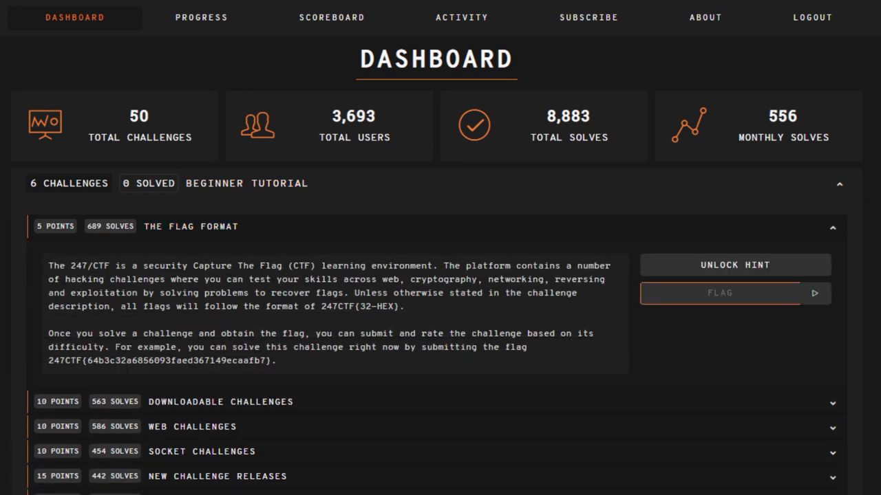
text(247CTF{64b3c32a685609)
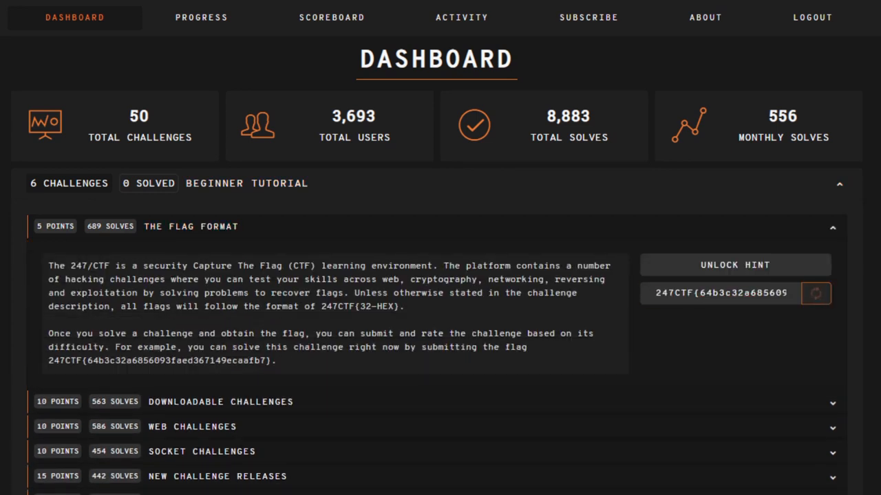
click(816, 294)
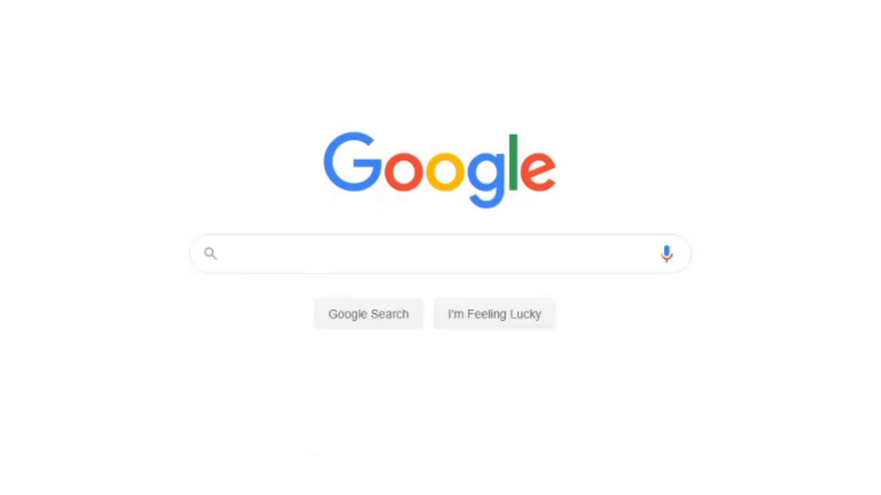
Search "PHP COMPARE WEIRD" and reach the php.net loose comparisons with == table.
text(PHP COMPARE WEIRD !!!!)
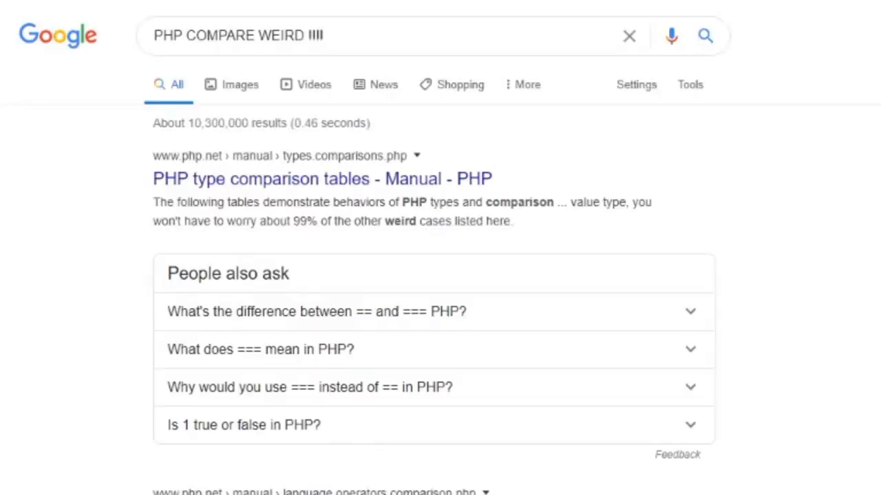
click(322, 179)
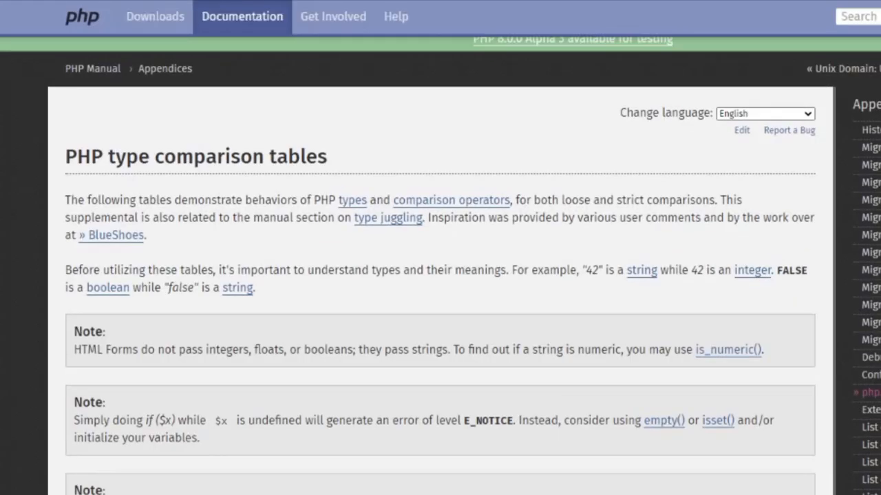
scroll(down, 3)
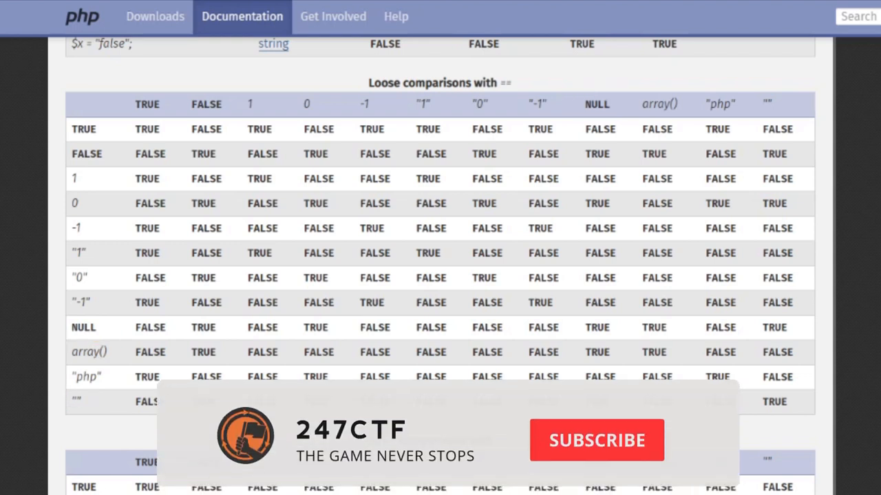
click(596, 440)
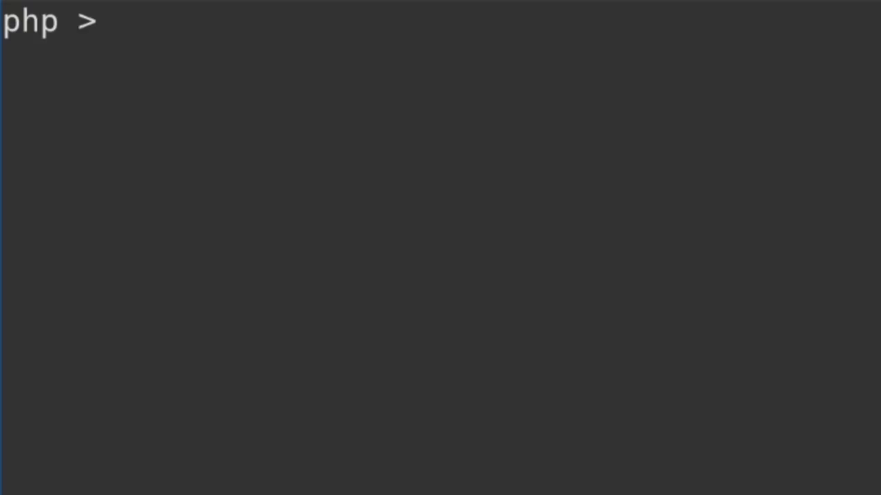
Enter var_dump(1 == 1) at the php > prompt.
text(var_dump)
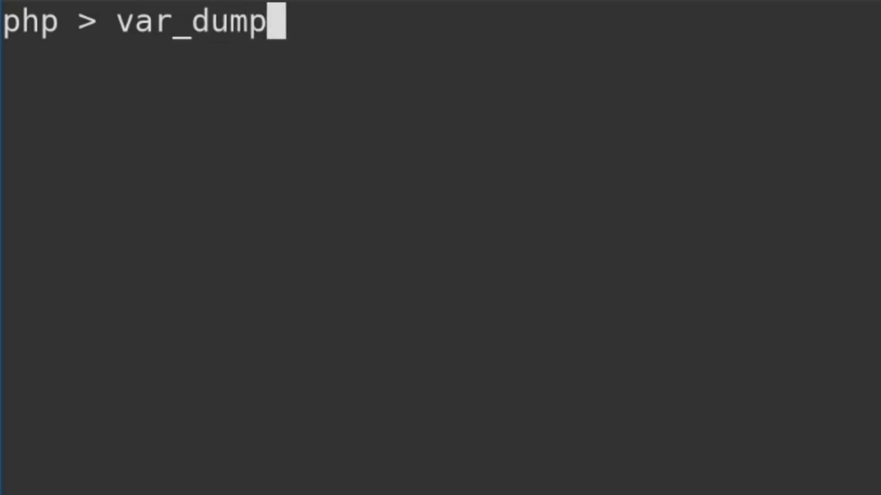
text((1 == 1))
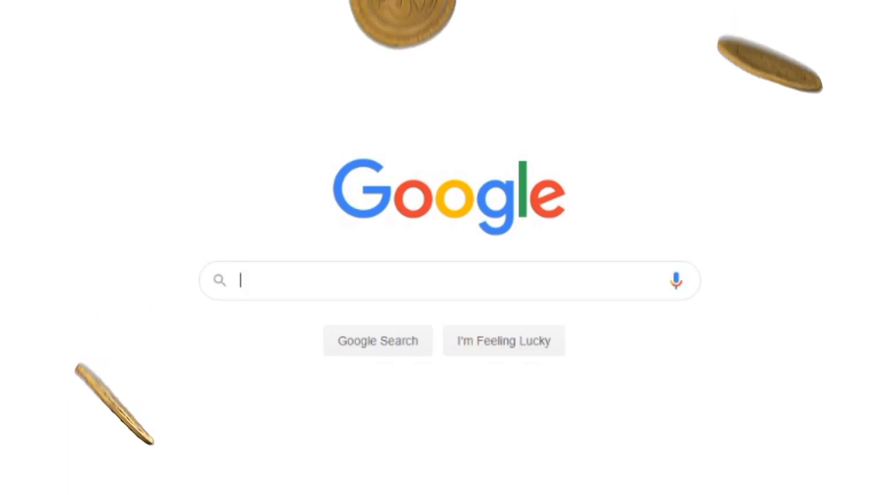
Enter the query "HWO TO BUY HOUSE" in the Google search box.
text(HWO TO)
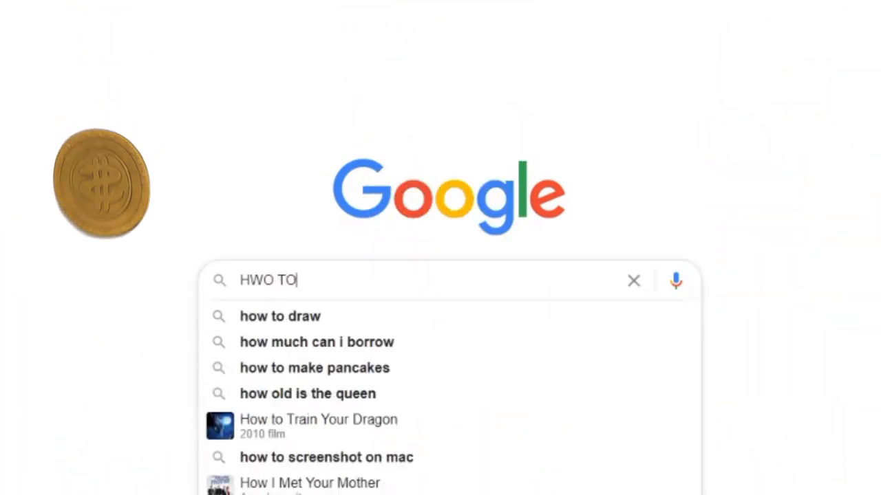
text(BUY HOUSE)
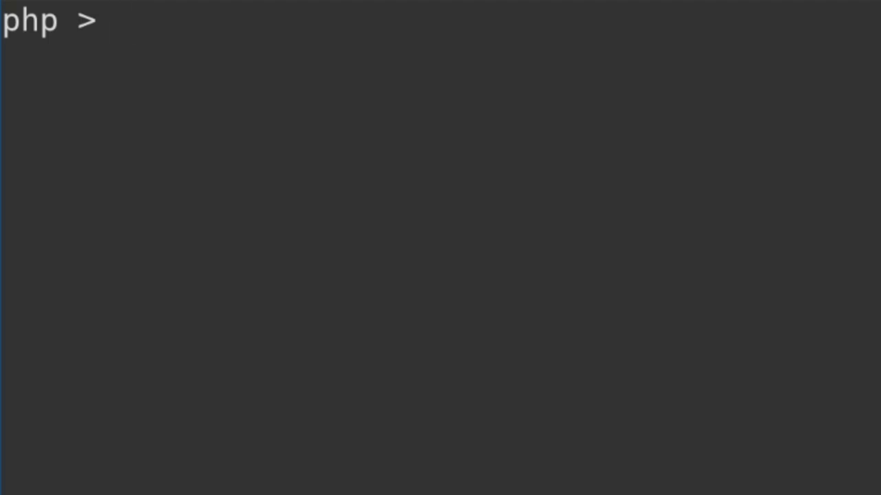
text(var_dump()
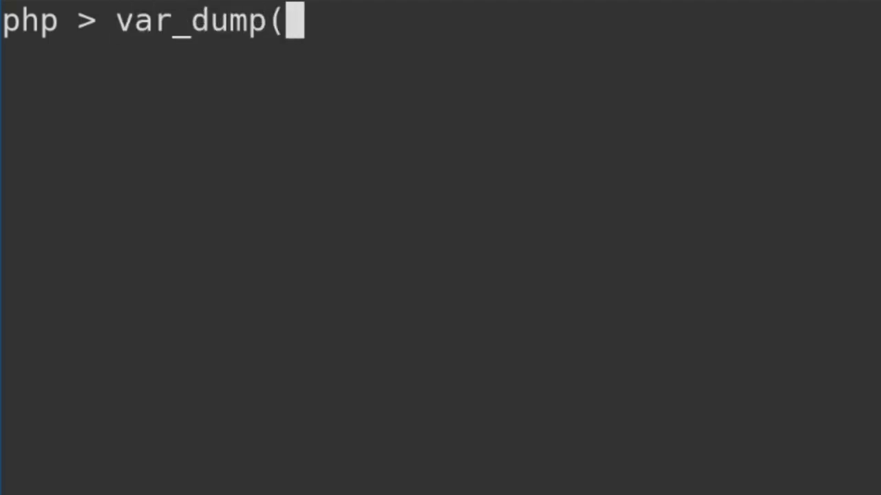
text("password" =)
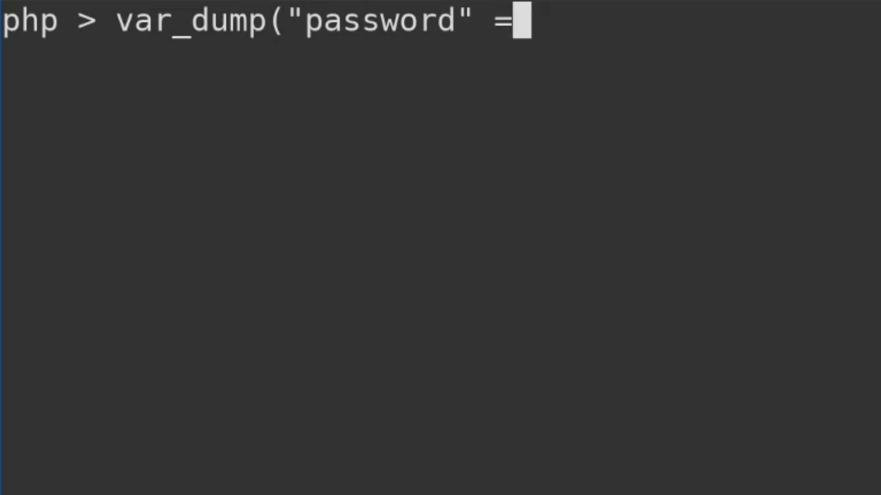
text(= 0);)
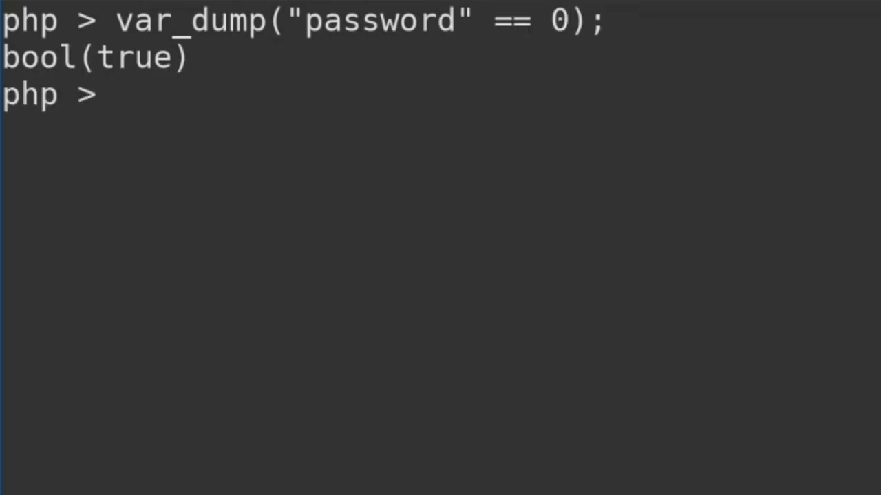
text(var_du)
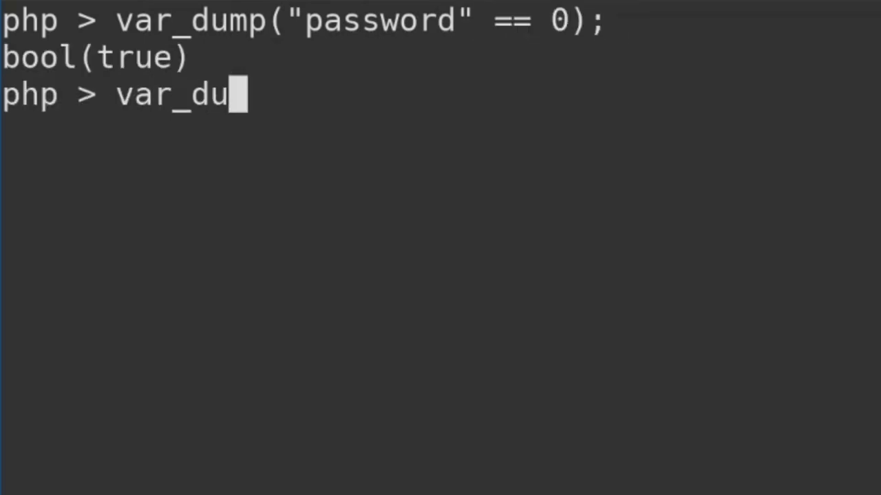
text(mp(")
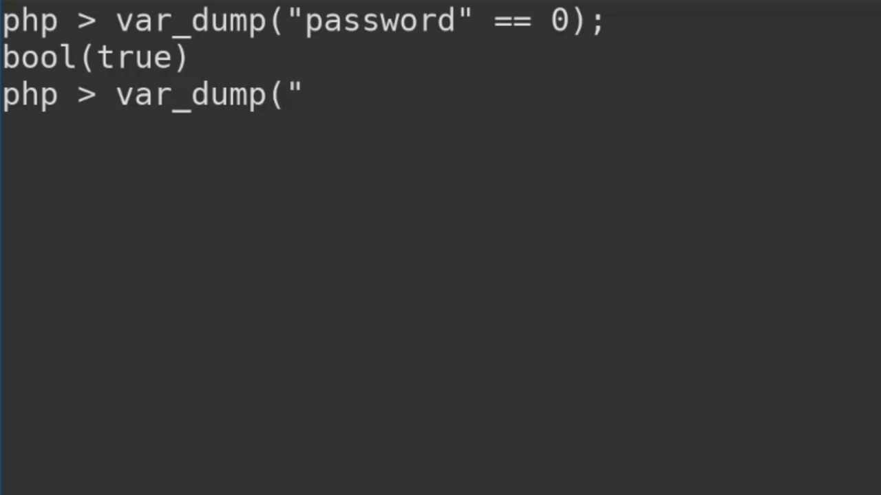
text(rekt" == 0))
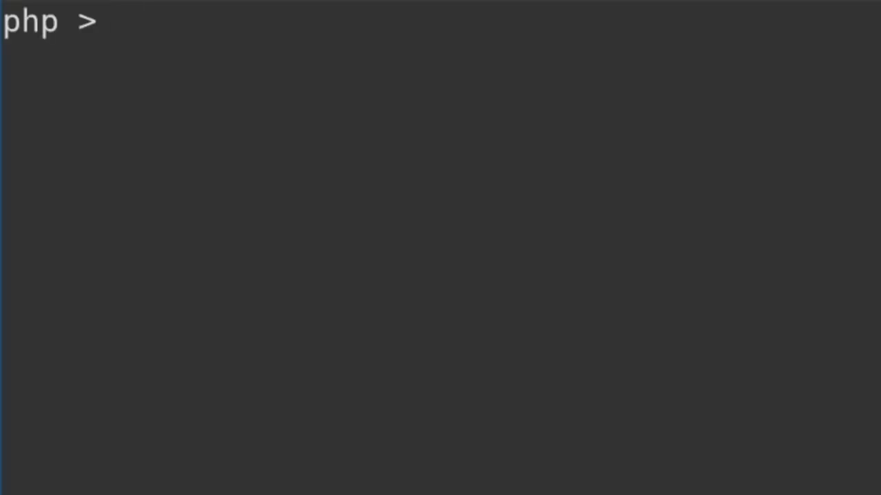
Evaluate echo 0xa == 10 at the php > prompt.
text(echo 0xa == 10)
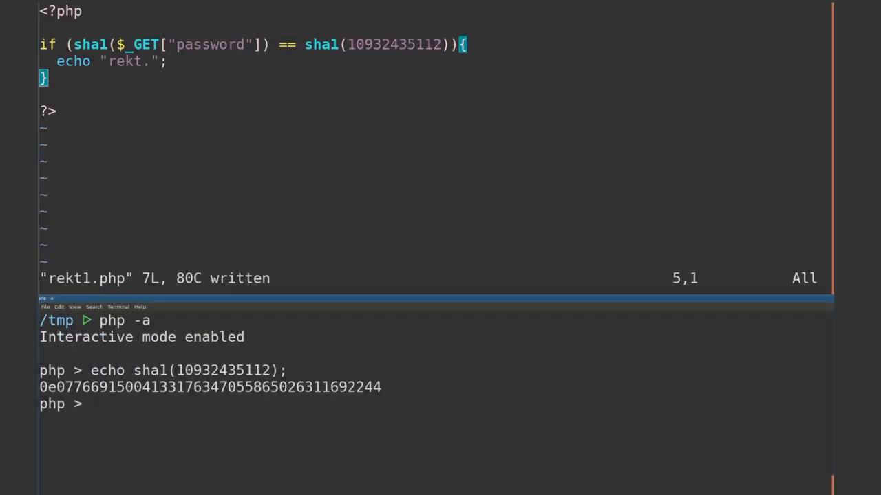
Exit the PHP shell and start the built-in server on 127.0.0.1:6969.
text(exit)
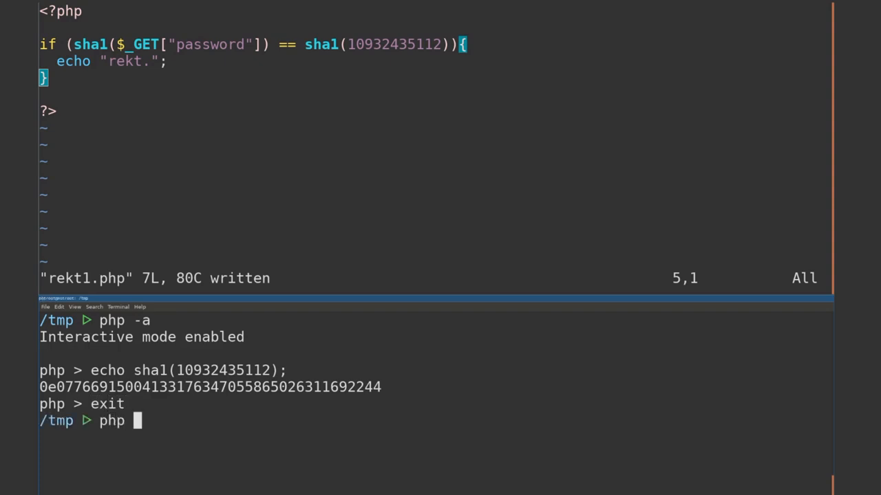
text(php -S 127.0.0.1:6969)
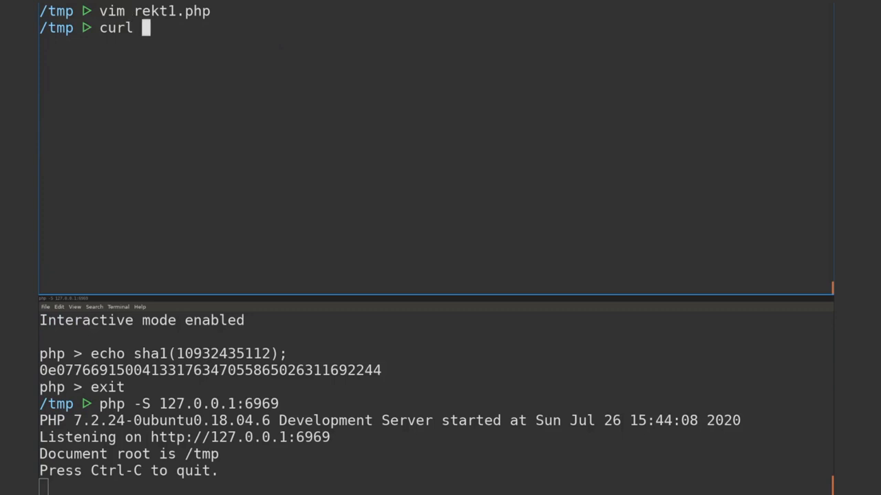
text("127.0.0.1)
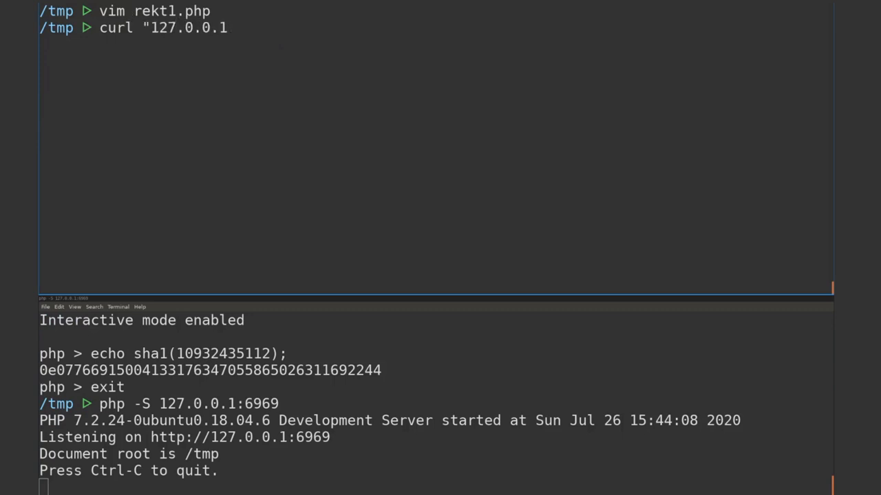
text(:6969/rekt1.php)
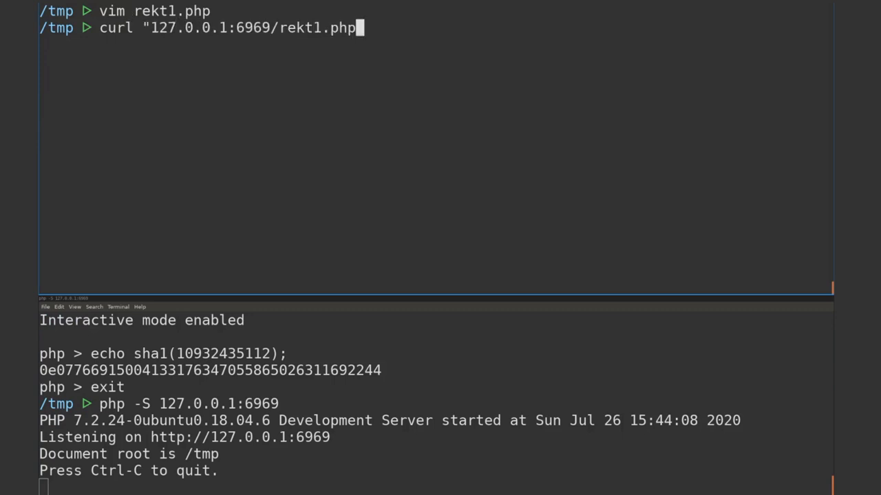
text(?password=gg")
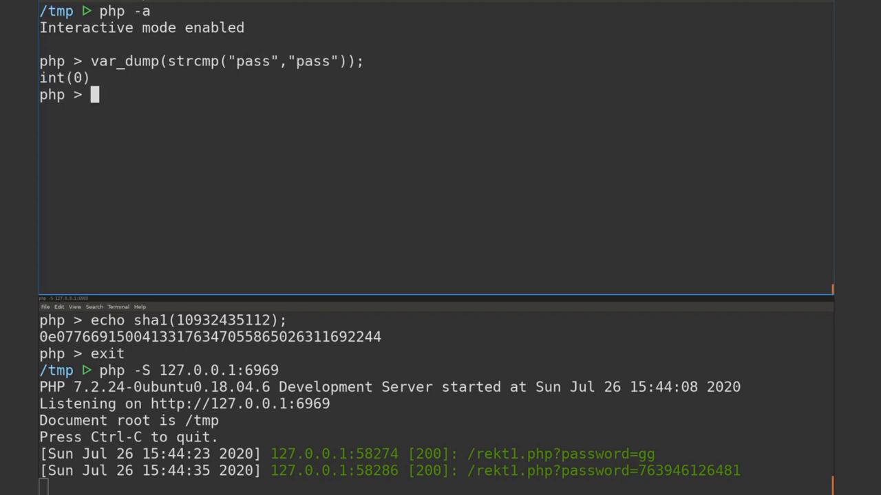
Run var_dump(strcmp("pass","rekt")); and begin the curl targeting rekt2.php?password=.
text(var_dump(strcmp("pass","rekt"));)
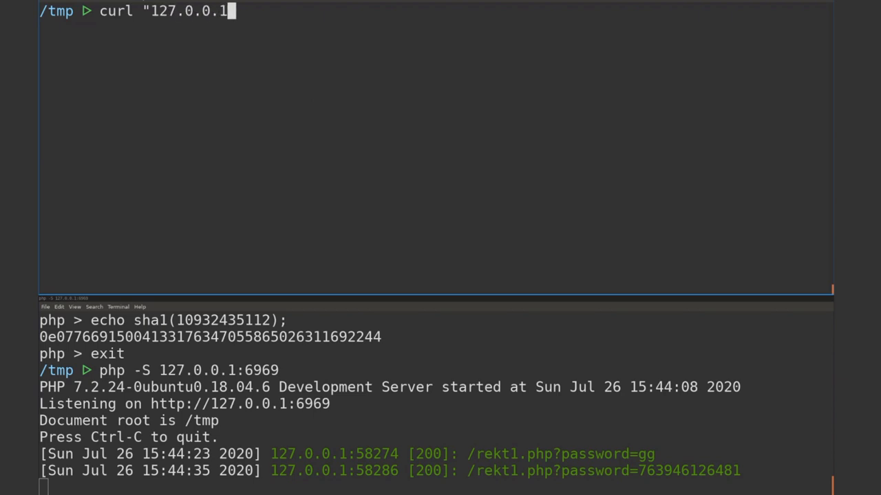
text(:6969/rekt2)
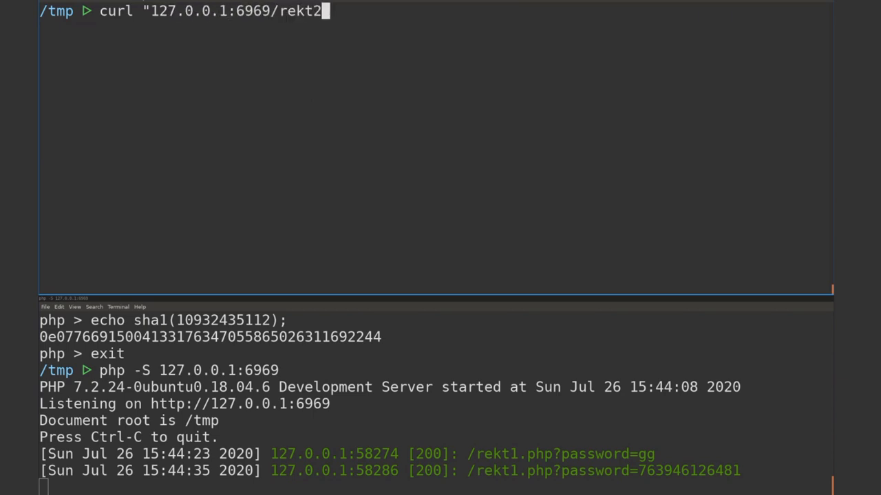
text(.php?password=)
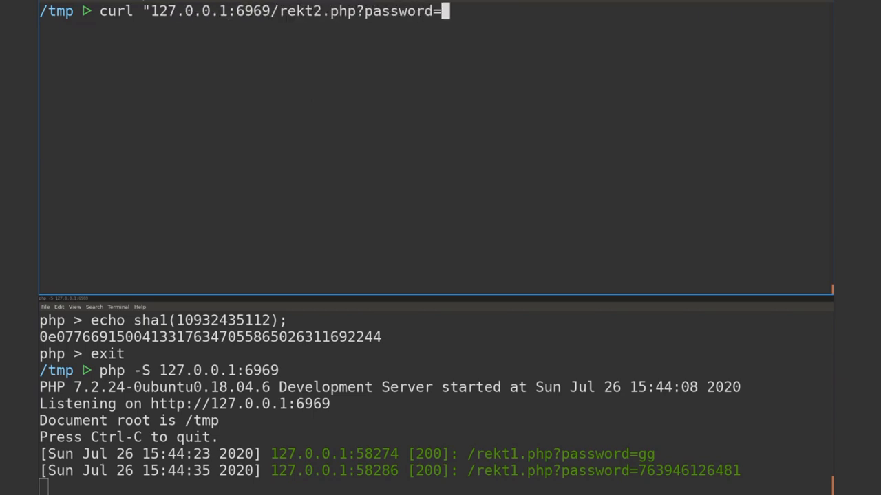